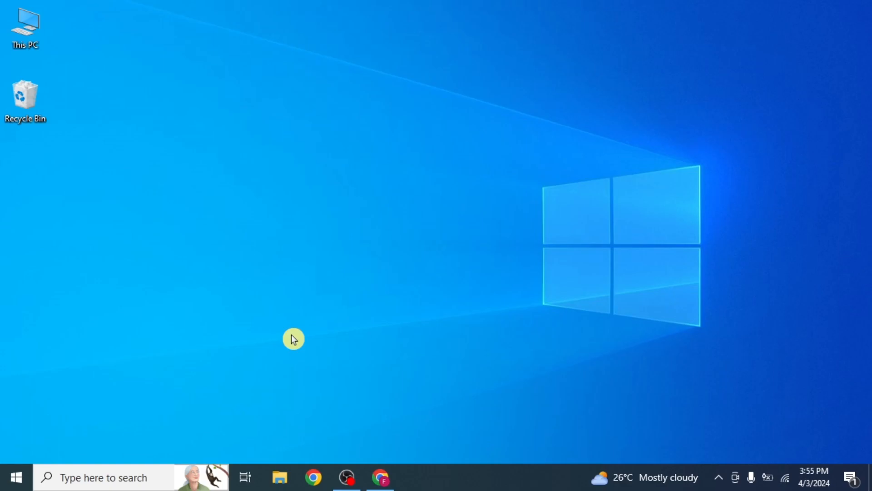
mouse_move(336, 380)
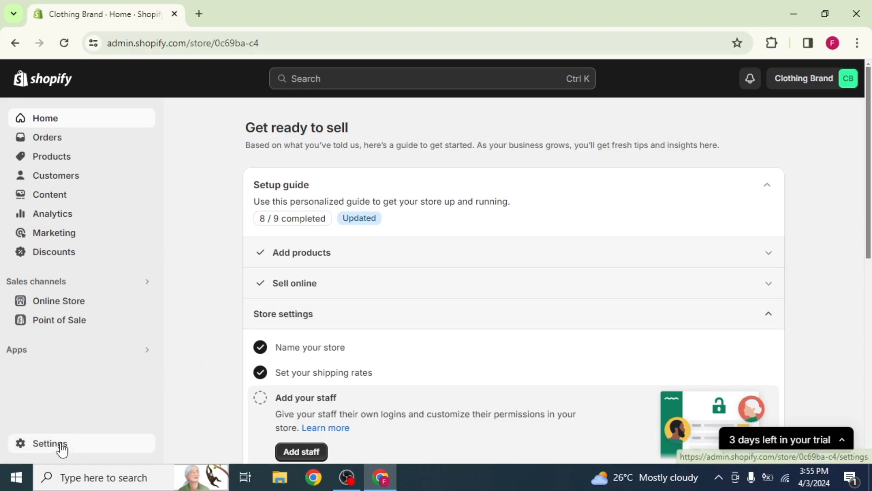
Go to Settings, then the Shipping and delivery page
click(50, 444)
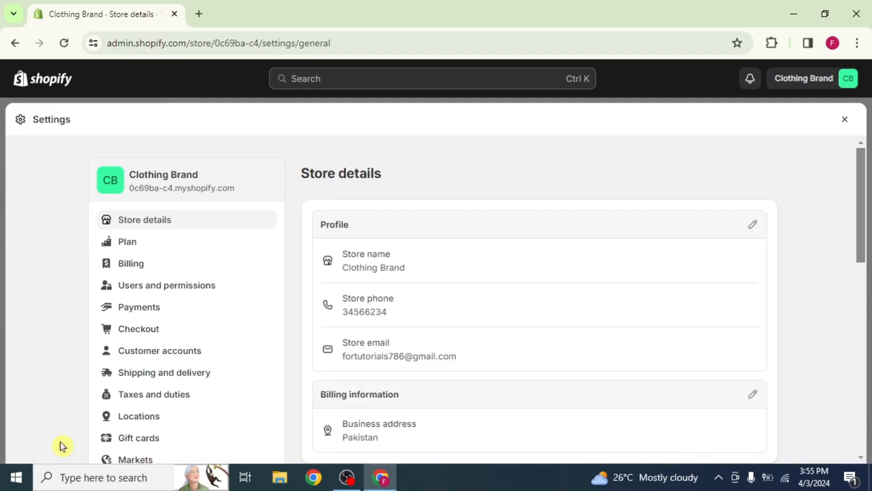
click(164, 372)
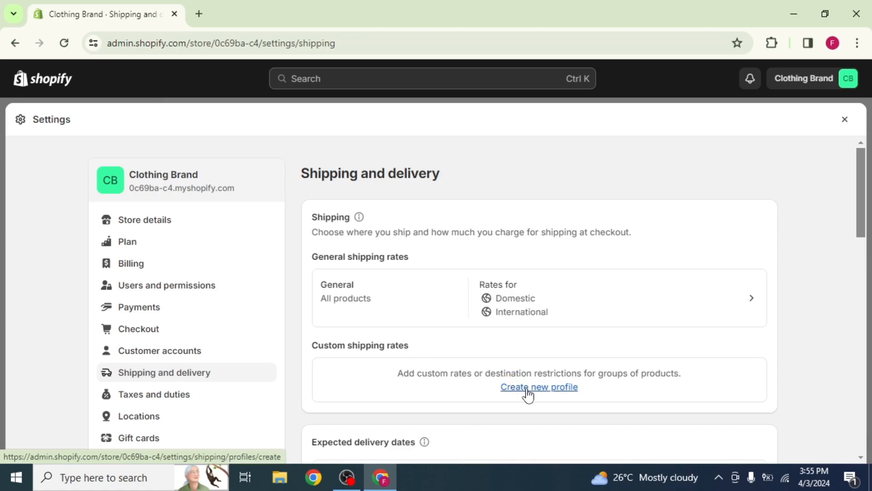
Create a new custom shipping profile named 'Camera'
click(538, 387)
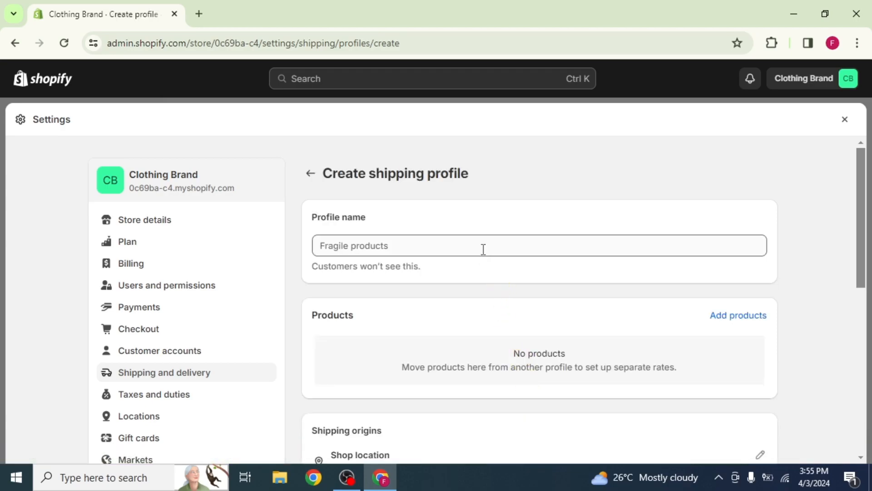
text(Cam)
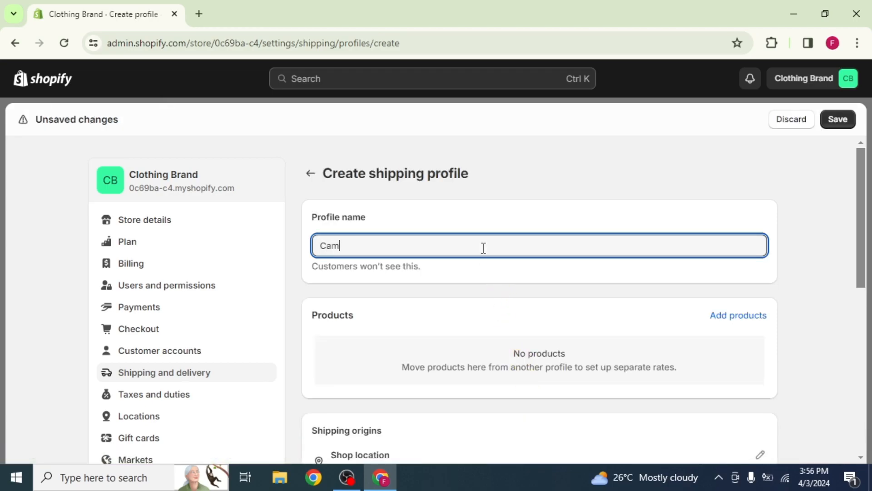
text(era)
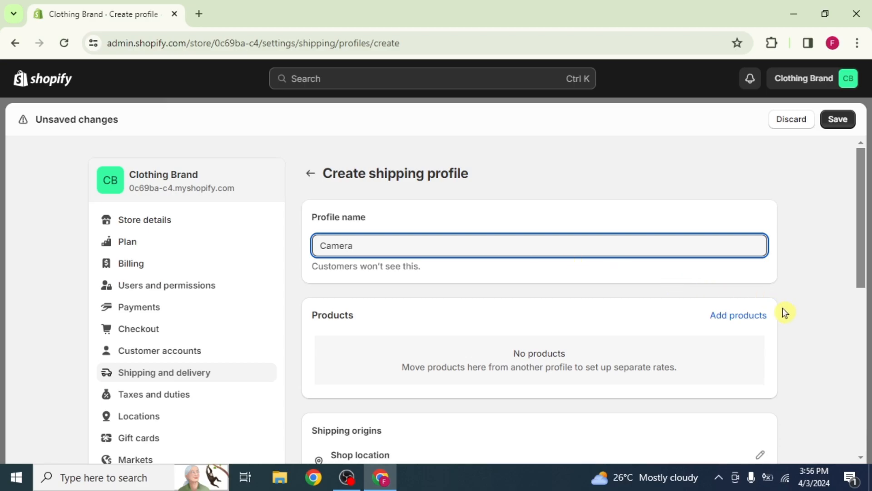
click(738, 315)
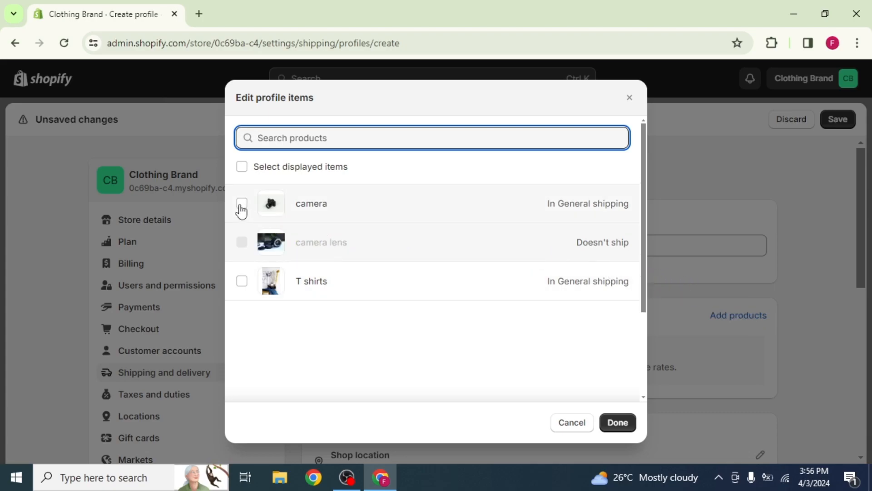
Add the camera product to the Camera shipping profile
click(242, 204)
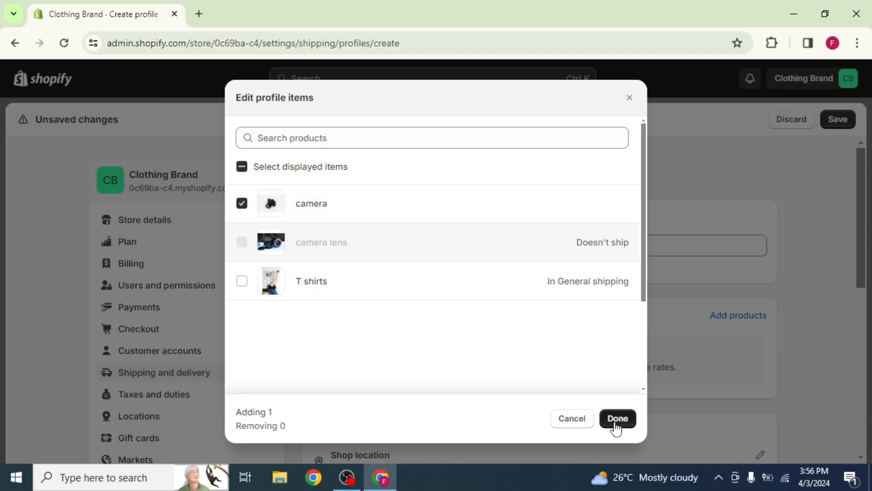
click(617, 418)
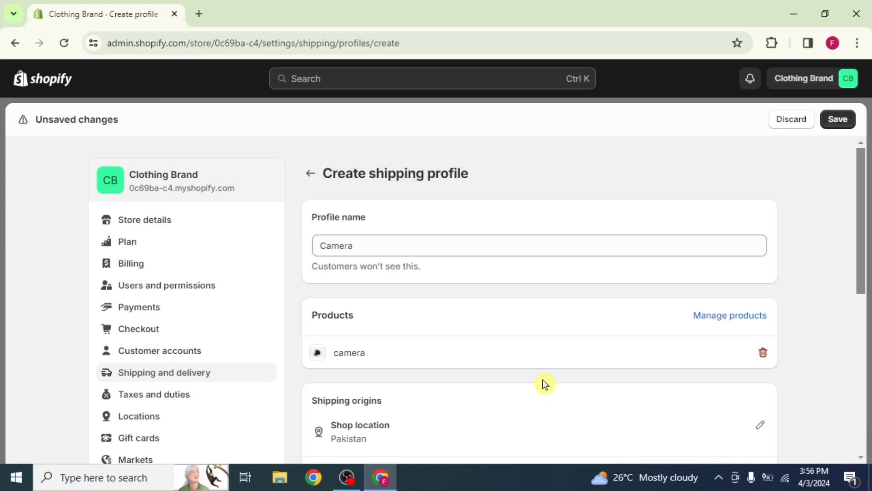
scroll(down, 3)
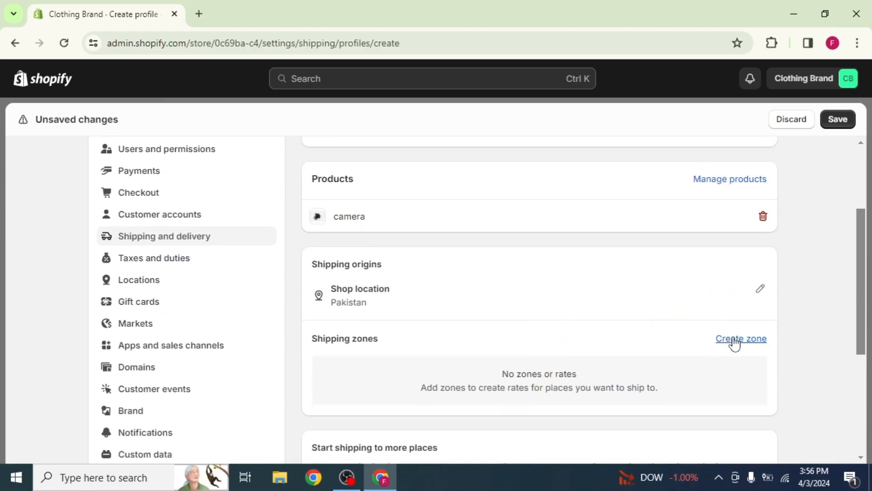
Create an 'International' zone covering all International countries plus Pakistan
click(741, 338)
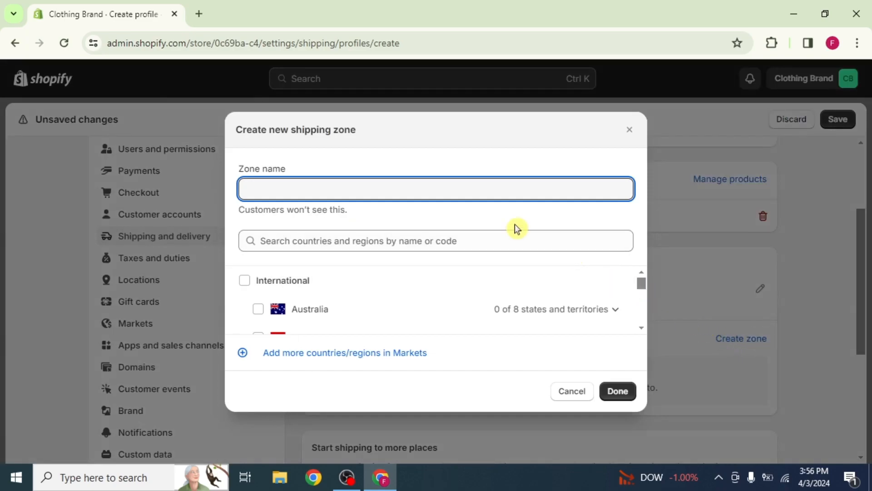
text(International)
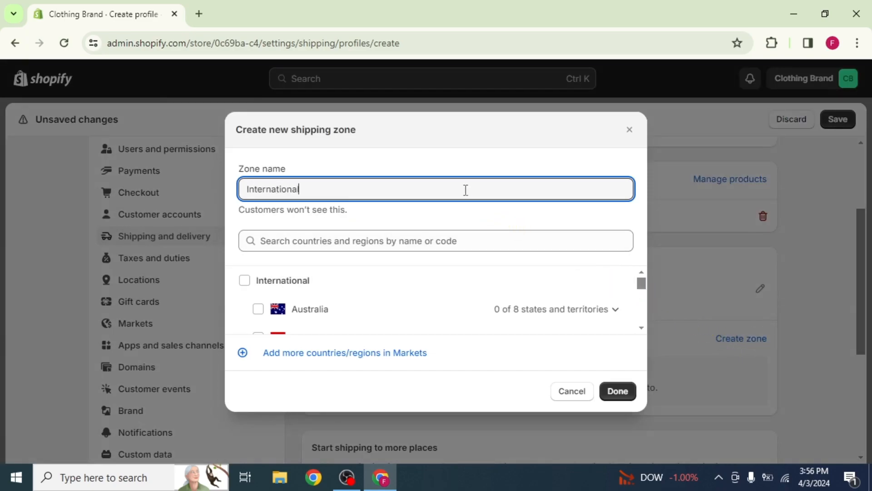
click(245, 280)
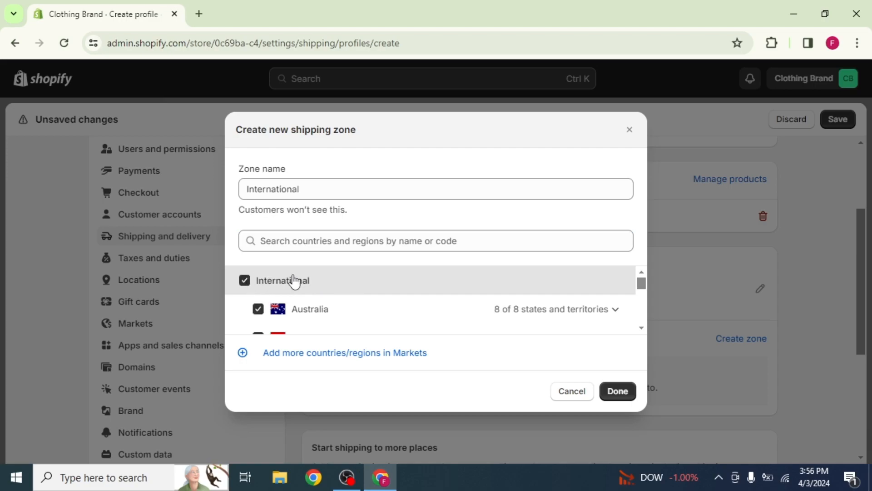
scroll(down, 3)
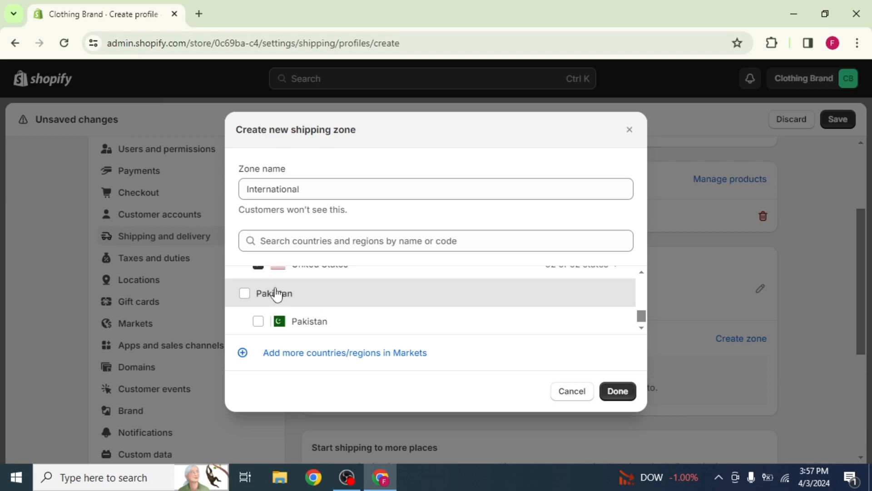
click(244, 293)
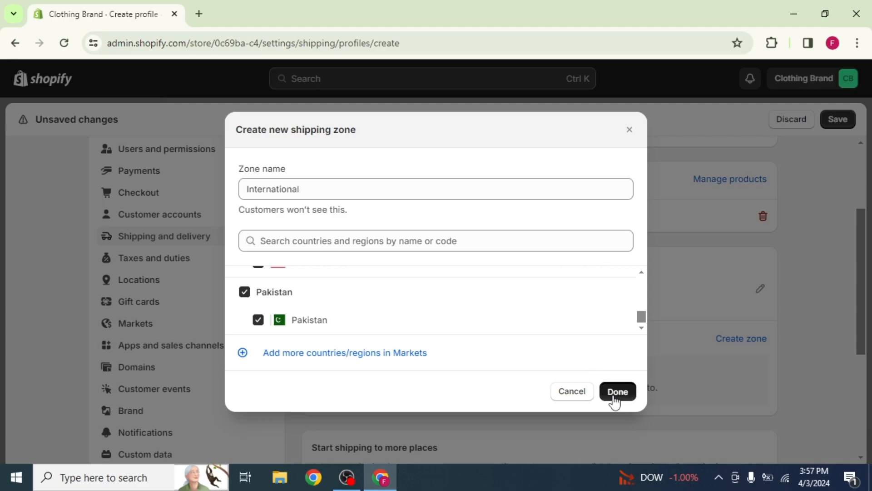
click(617, 391)
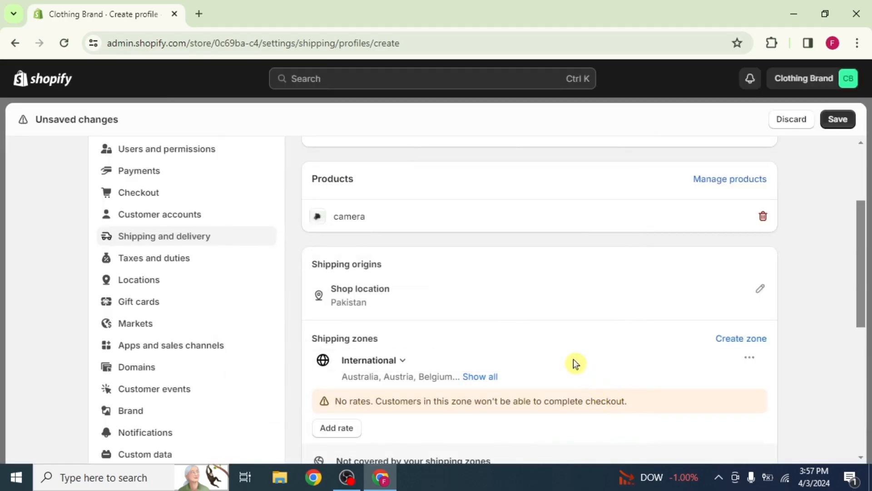
Start adding a new shipping rate under the International zone
scroll(down, 3)
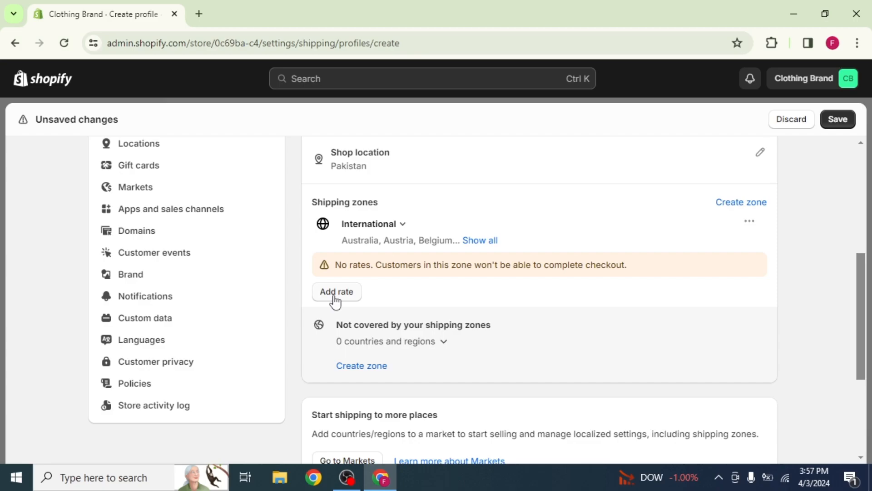
click(337, 291)
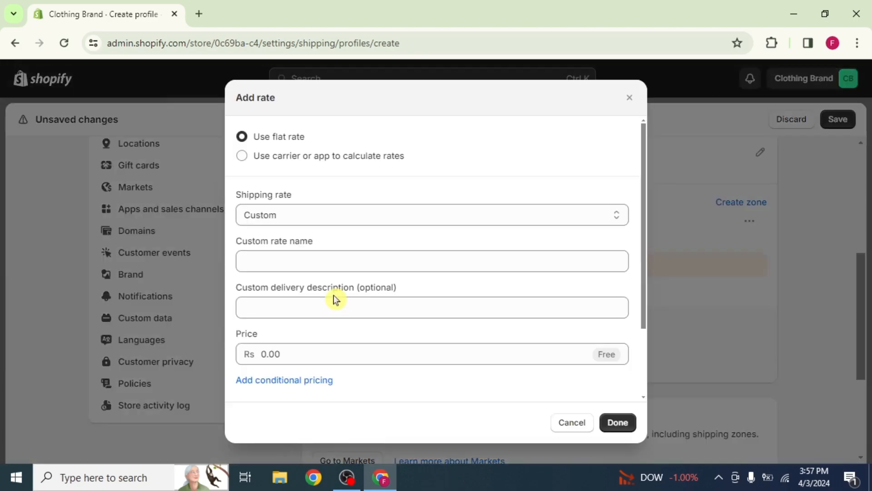
Add a custom flat rate named 'Custom' at Rs 200, then go to Markets
click(431, 215)
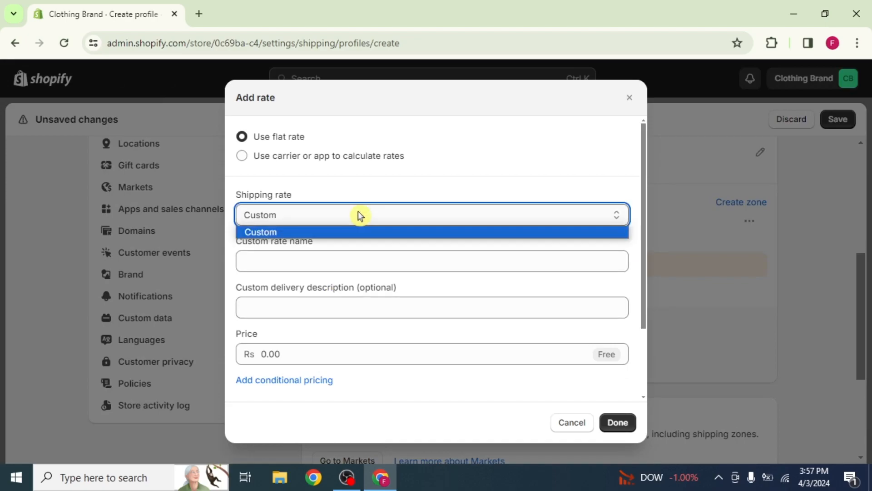
text(Custo)
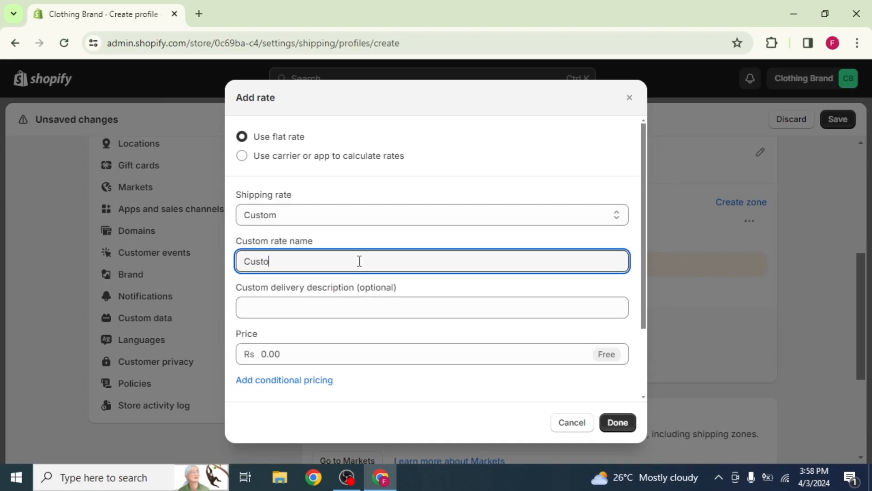
text(200)
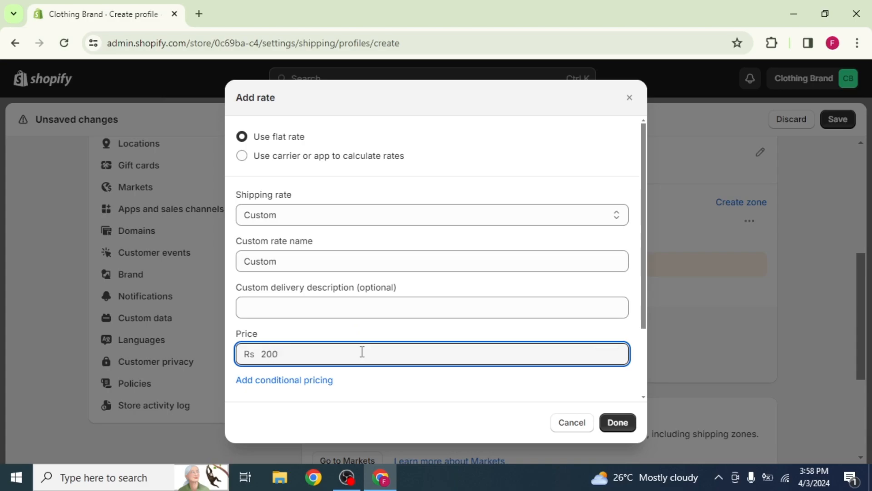
mouse_move(617, 422)
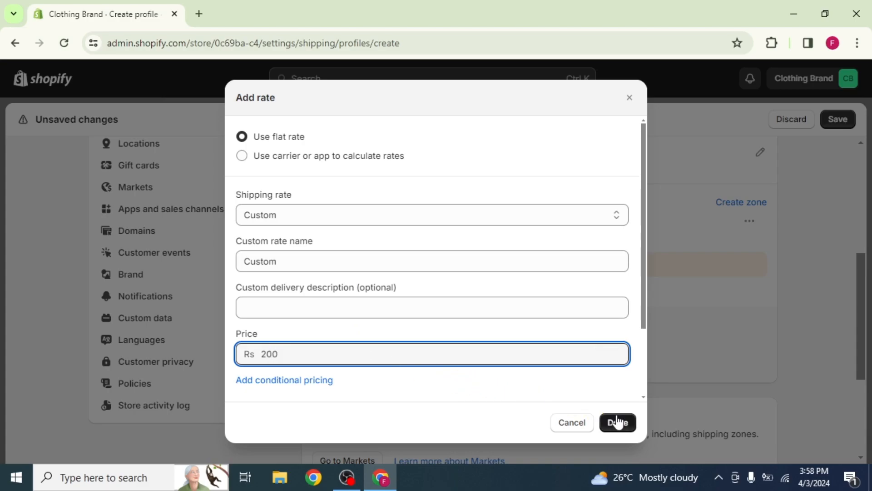
click(617, 423)
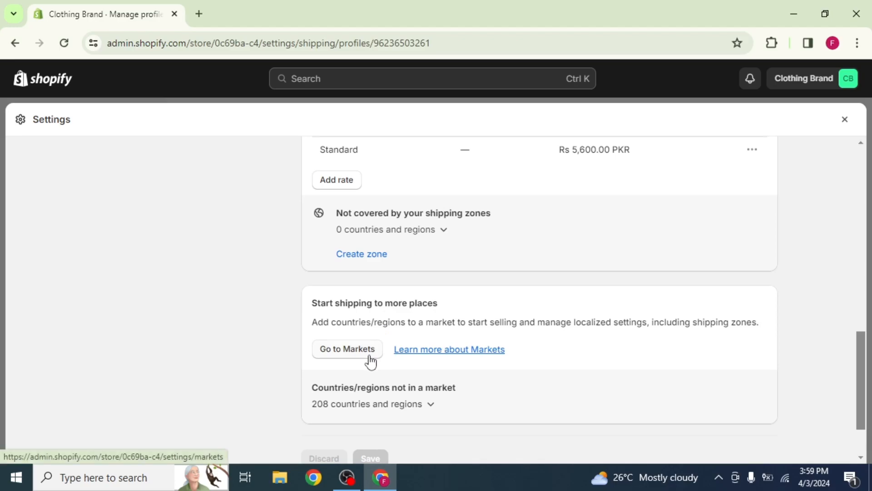
click(347, 349)
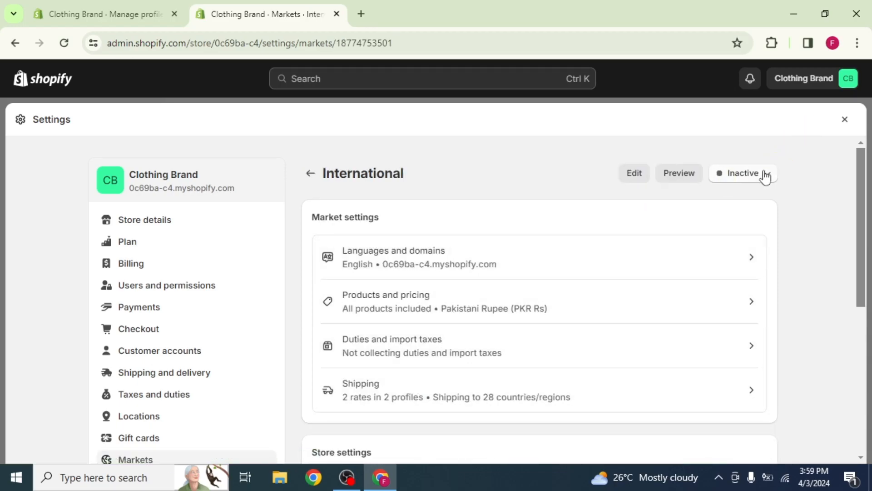
Change the International market status from Inactive to Active and save
click(744, 173)
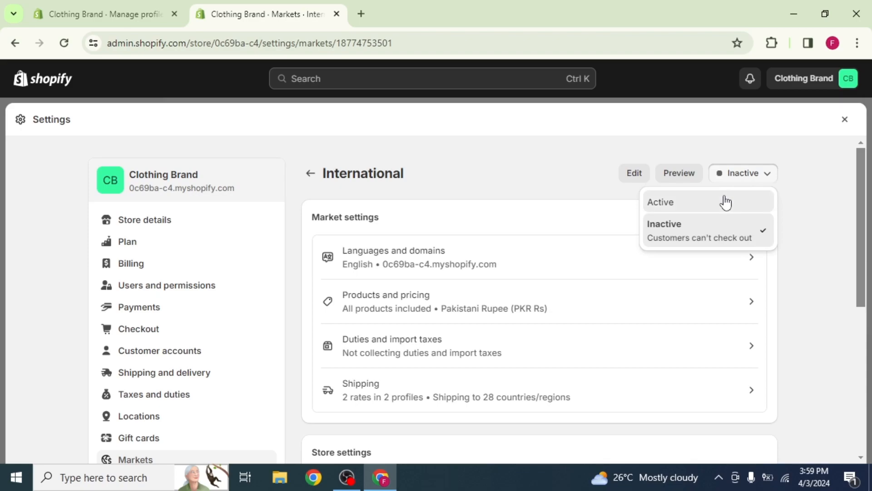
click(660, 202)
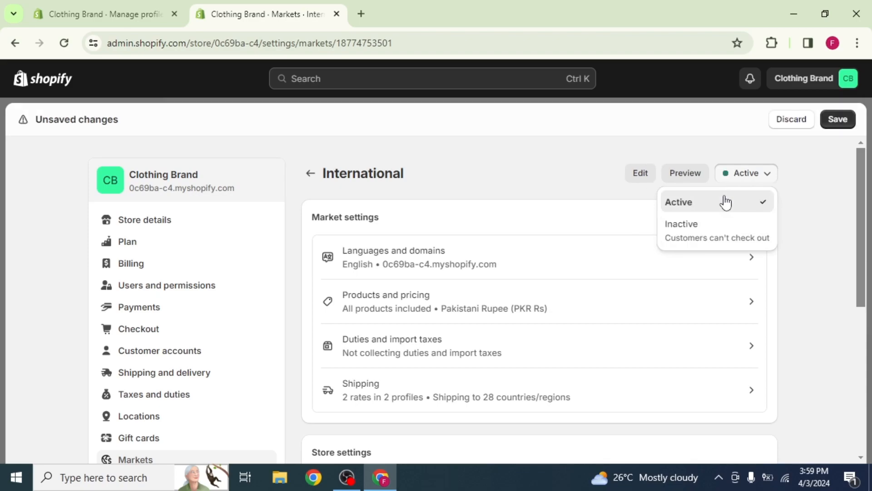
click(838, 119)
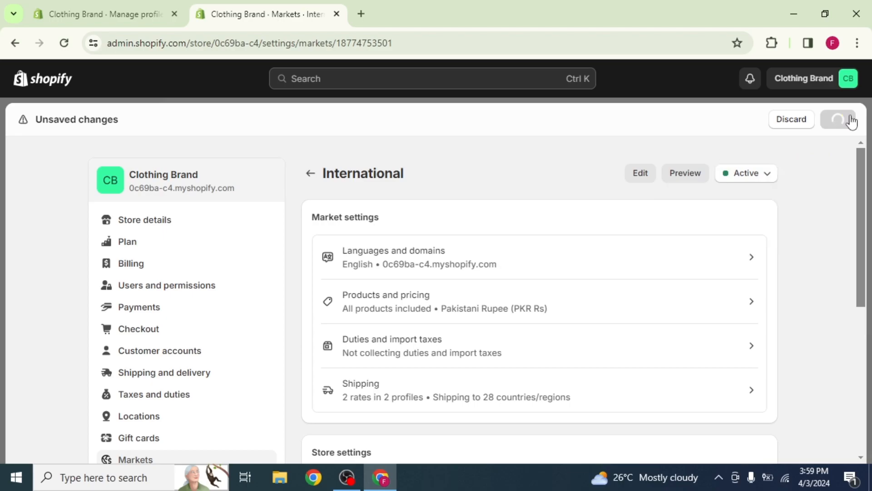